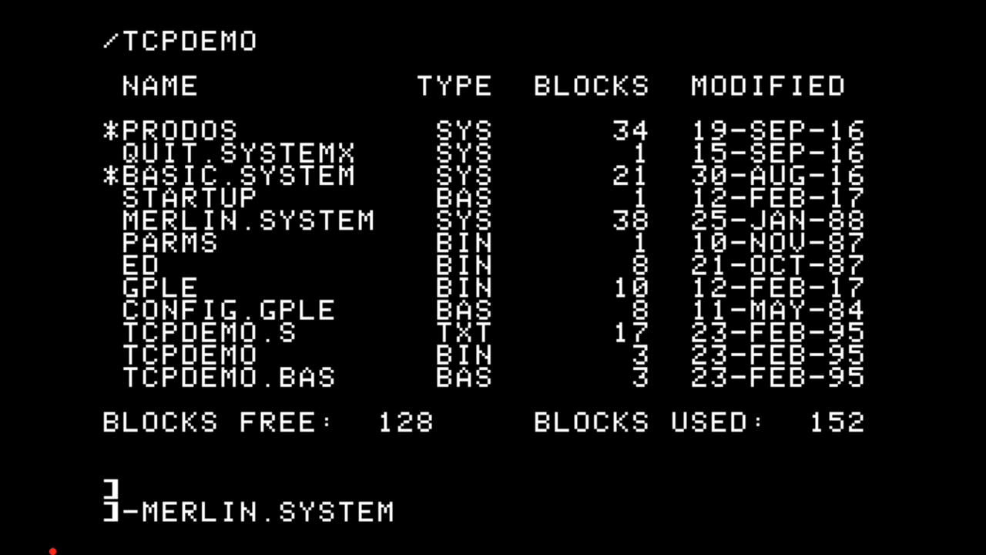
# Launch Merlin 8 from the TCPDEMO disk with -MERLIN.SYSTEM.
pyautogui.press('Return')
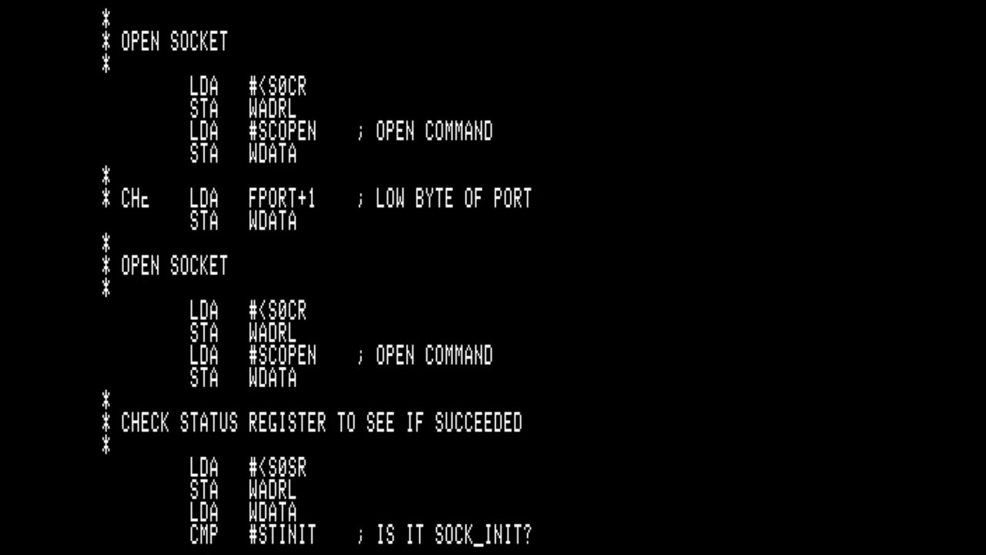
pyautogui.scroll(-3)
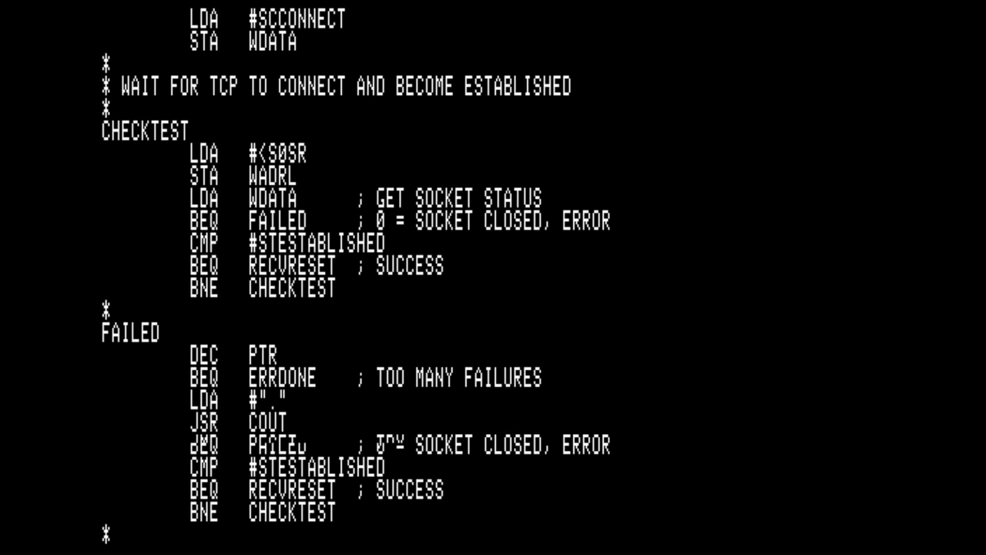
pyautogui.scroll(-3)
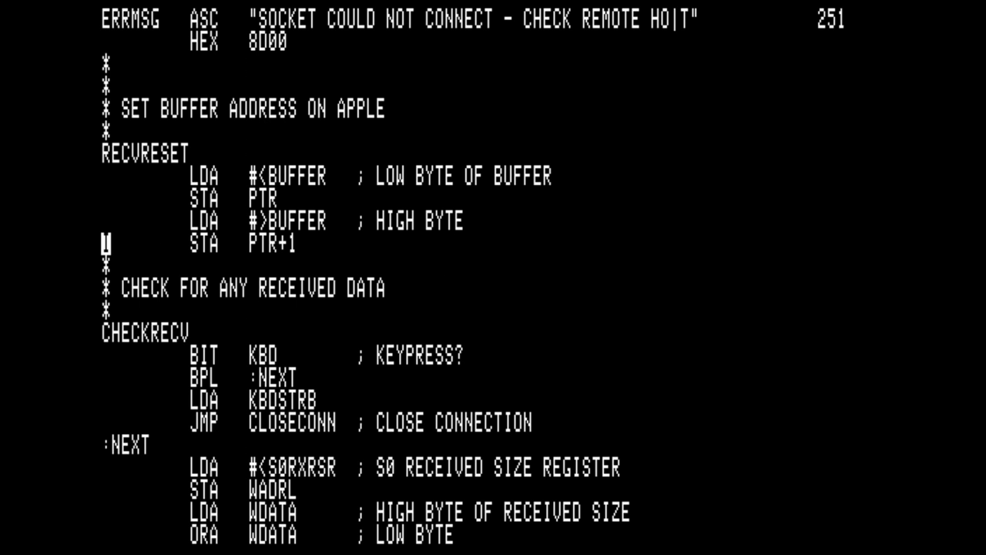
pyautogui.scroll(-3)
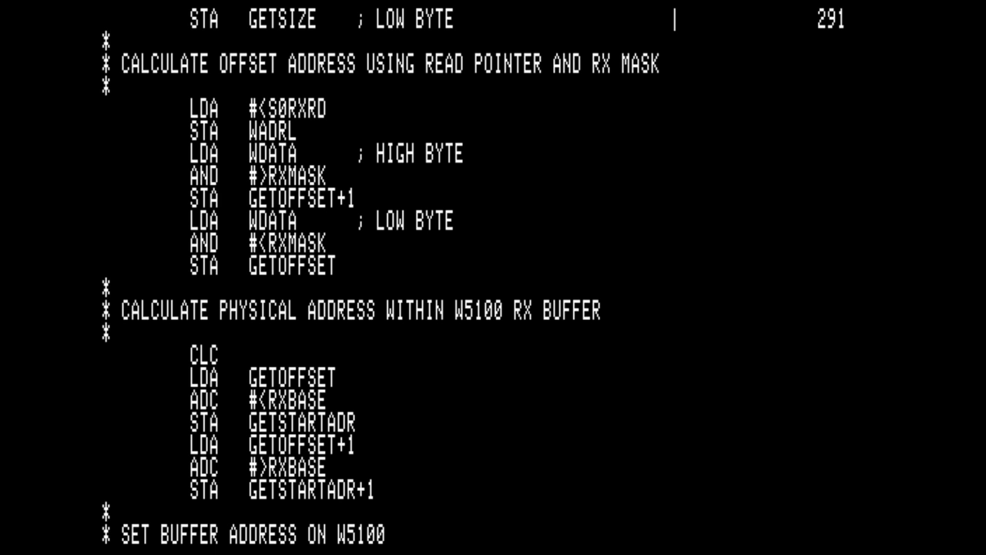
pyautogui.scroll(-3)
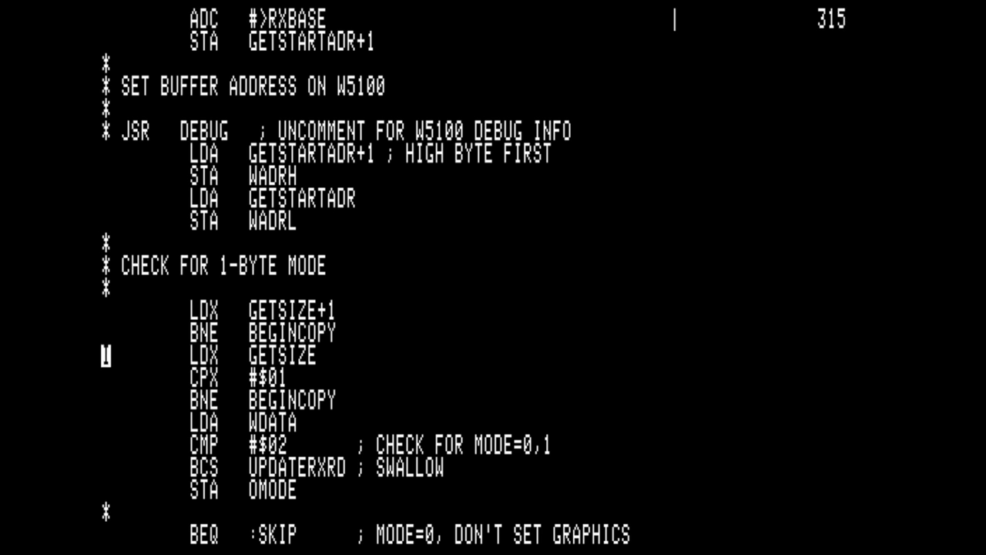
pyautogui.scroll(-3)
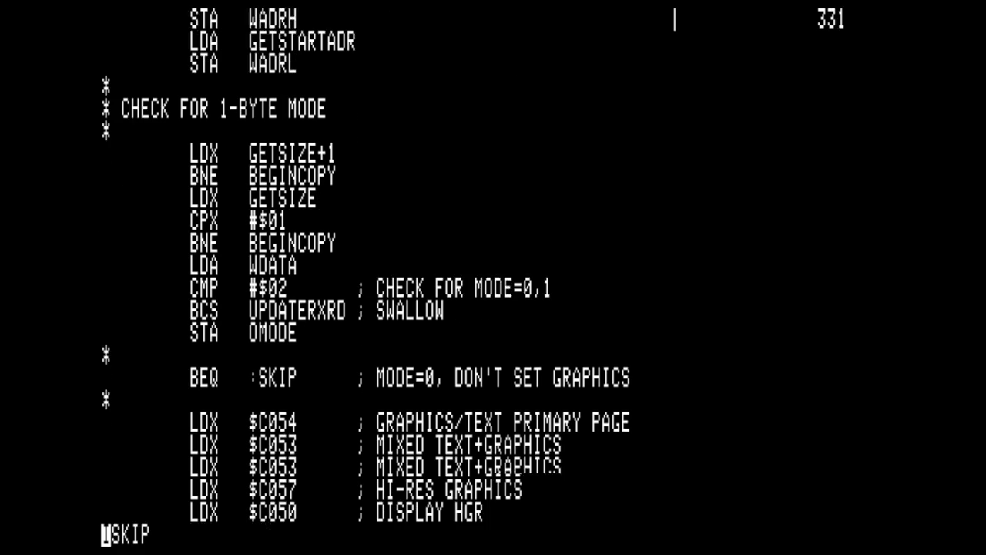
pyautogui.scroll(-3)
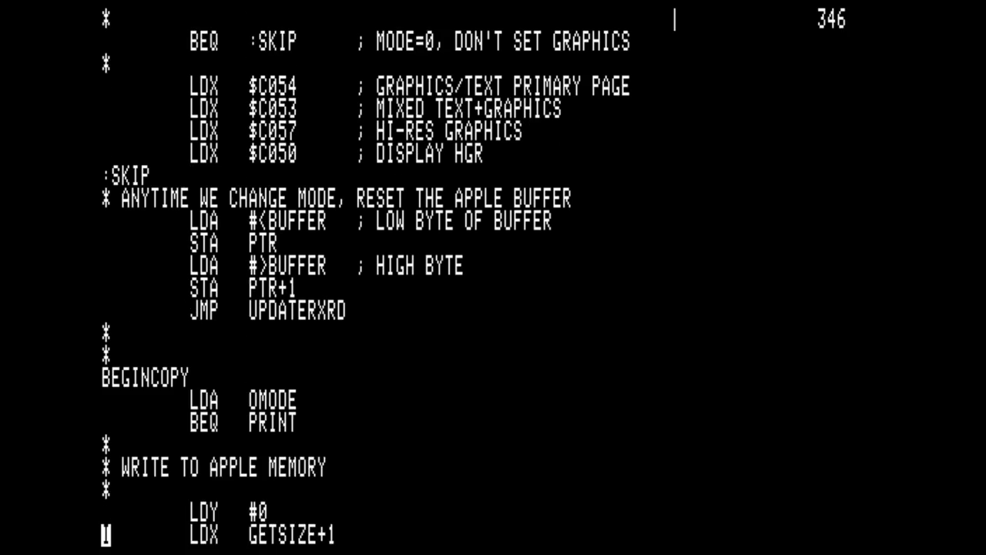
pyautogui.scroll(-3)
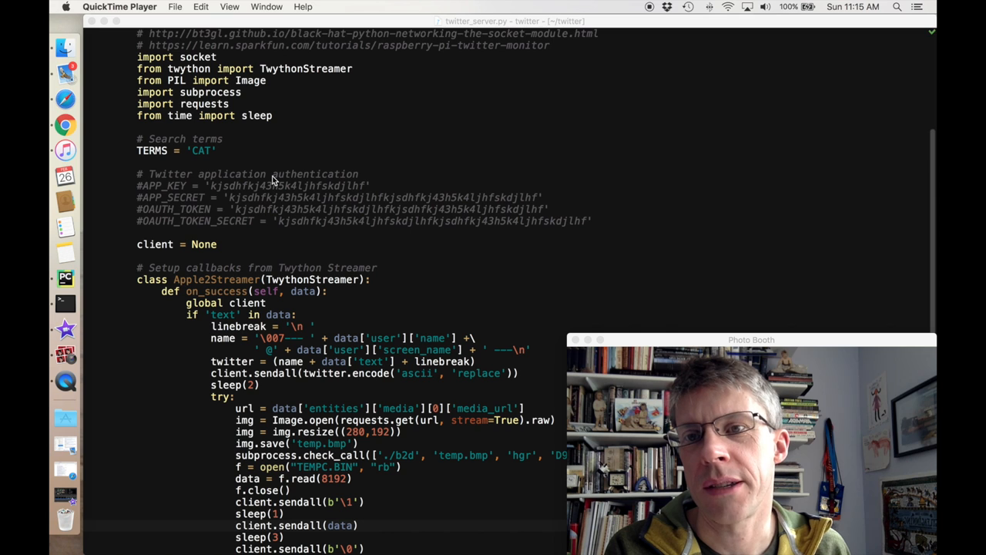
pyautogui.scroll(-3)
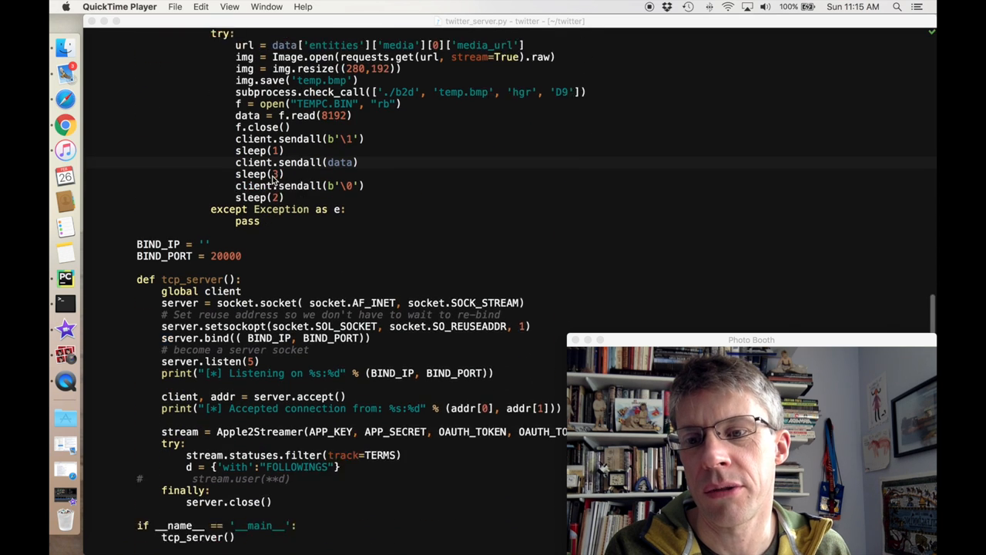
pyautogui.scroll(-3)
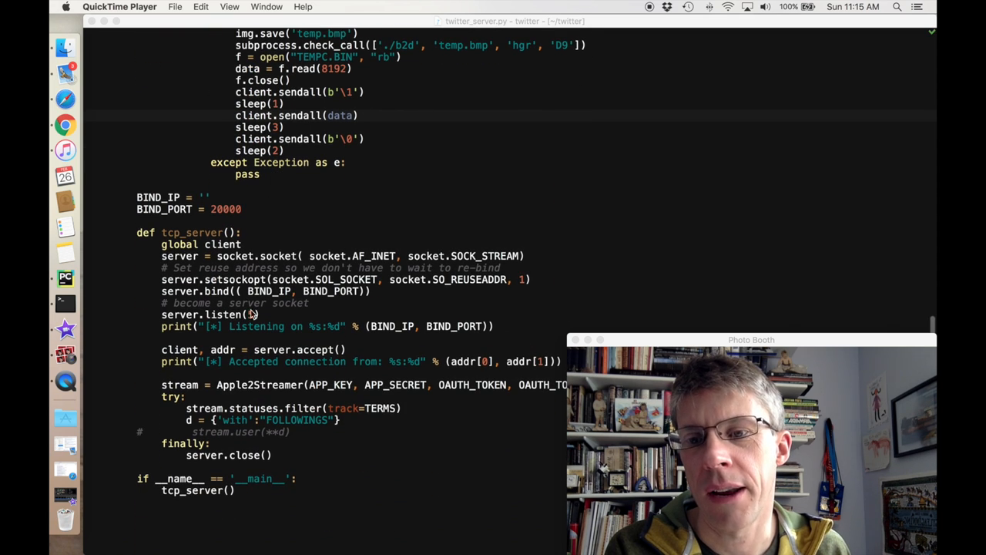
pyautogui.write("5k4ljhfskdjlhf'")
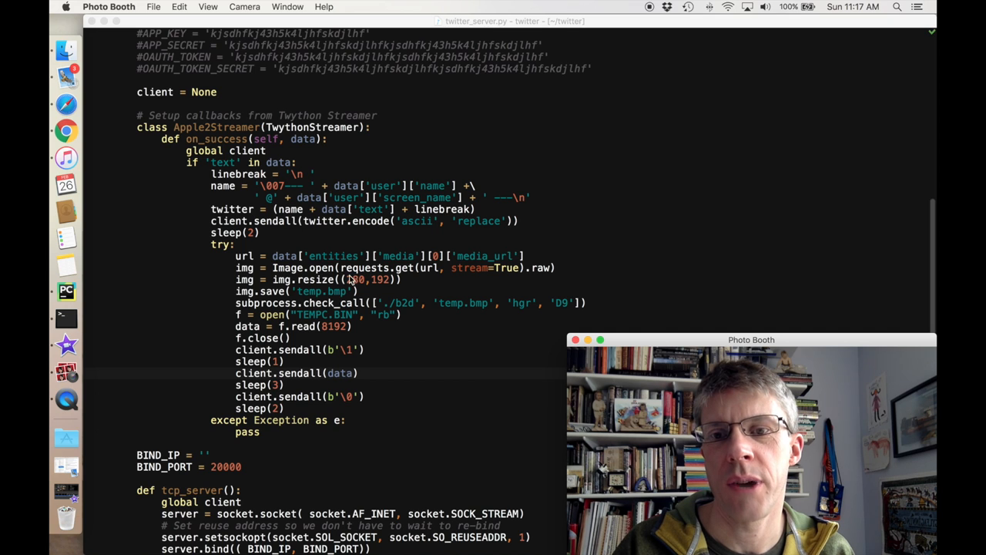
pyautogui.moveTo(396, 287)
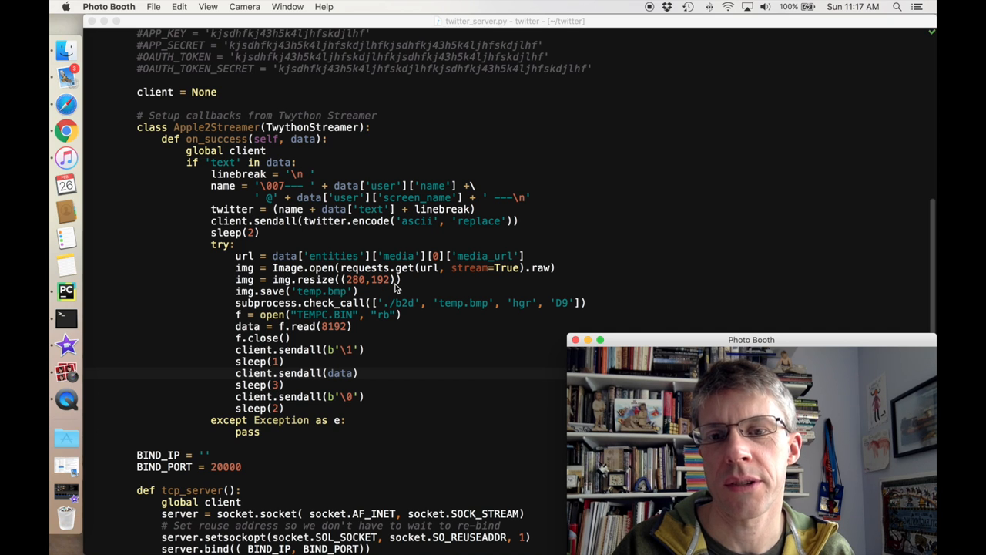
pyautogui.moveTo(401, 309)
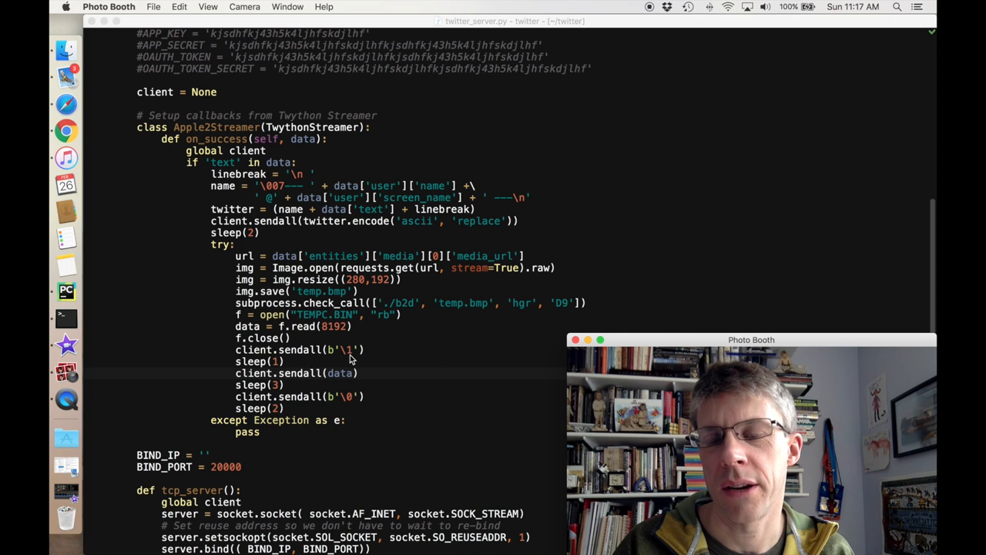
pyautogui.moveTo(346, 360)
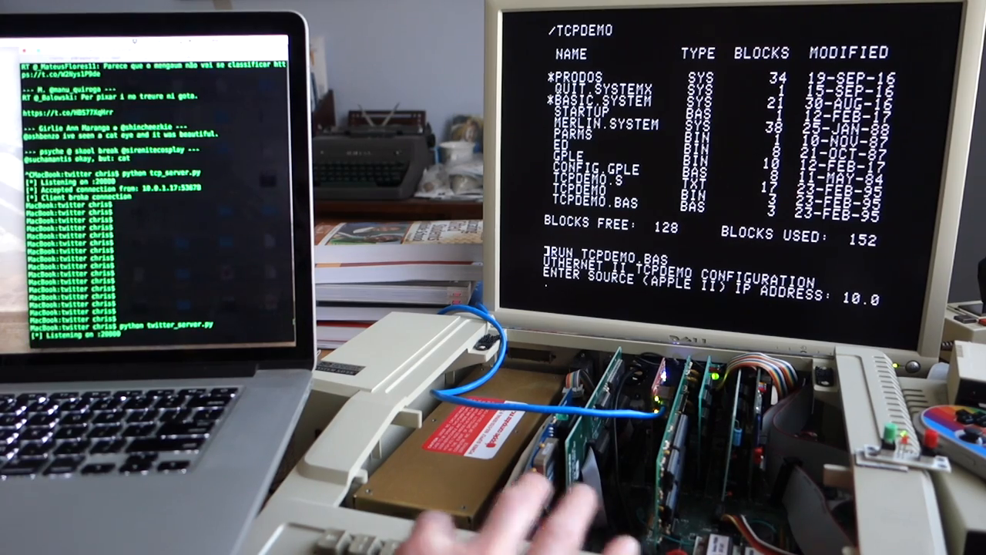
# Enter 10.0.1.252 as the Apple II's source IP and begin the foreign IP.
pyautogui.write('.1.252')
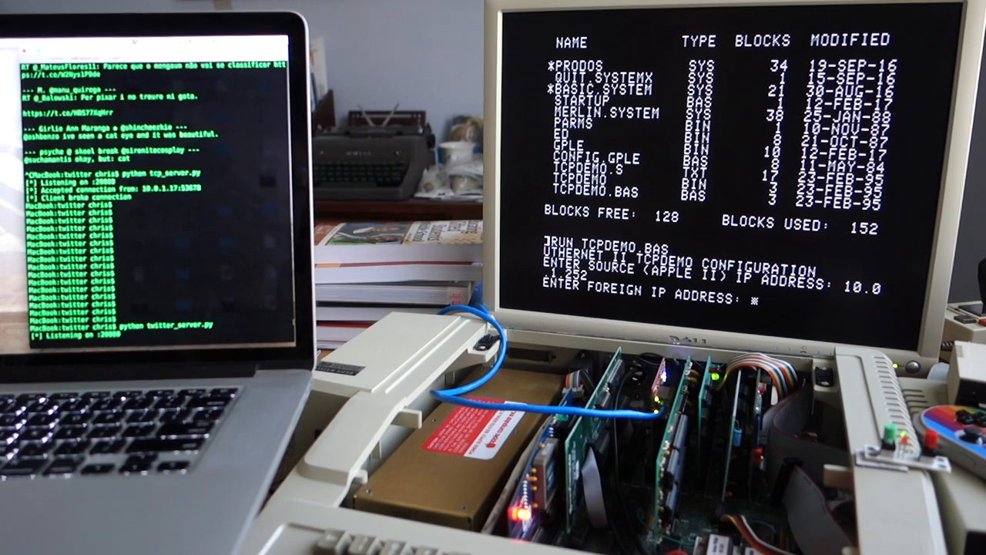
pyautogui.write('1')
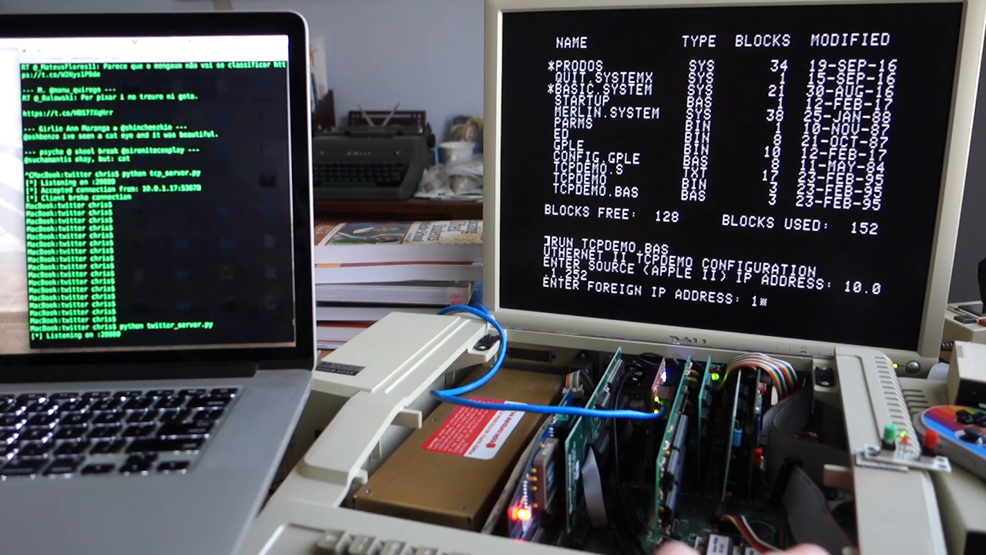
pyautogui.write('0.0')
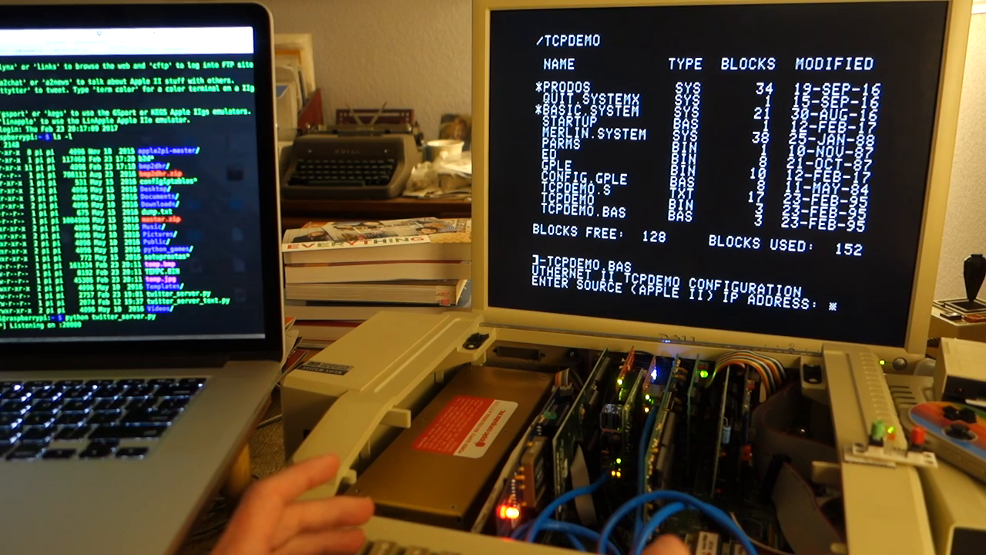
# Enter 10.0.2.2 as the source IP and begin the Pi's foreign IP.
pyautogui.write('10.0.2.2')
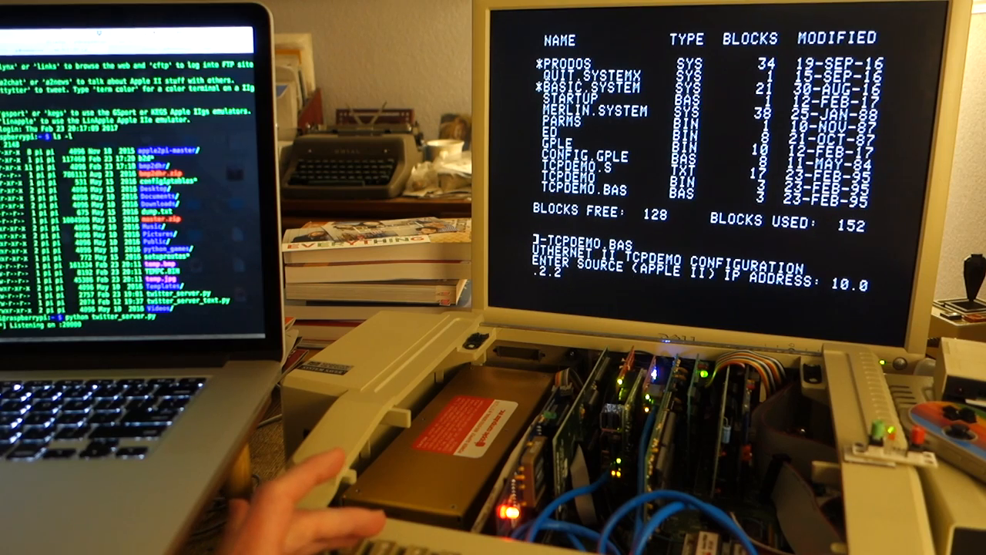
pyautogui.write('10')
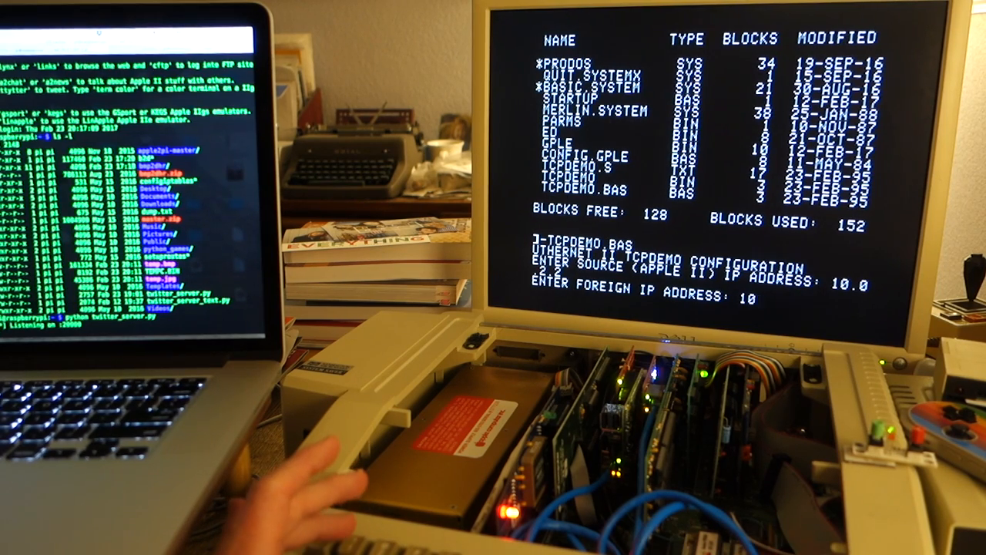
pyautogui.write('.0.2')
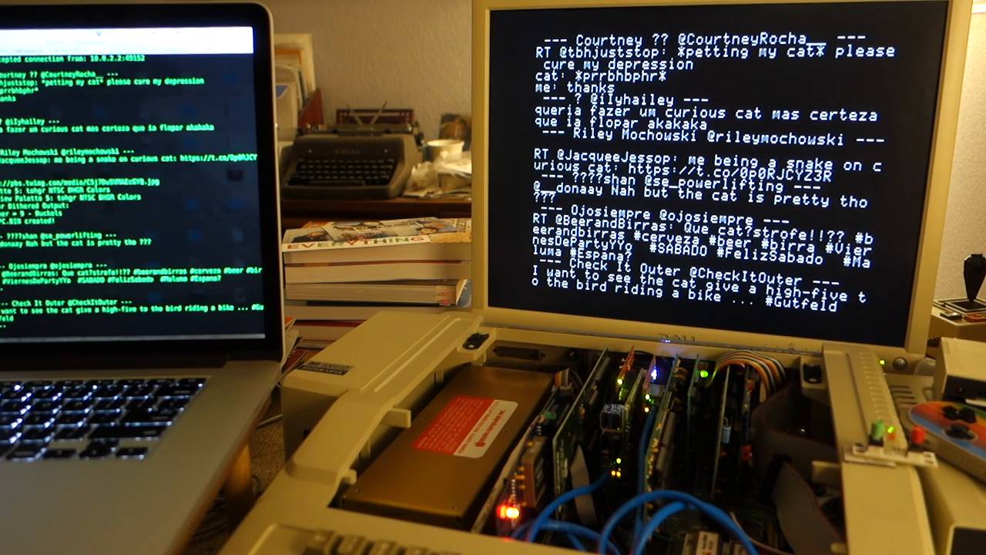
# Let the cat tweets scroll past, then type address 8000 in the monitor.
pyautogui.scroll(-3)
pyautogui.write('CALL -151')
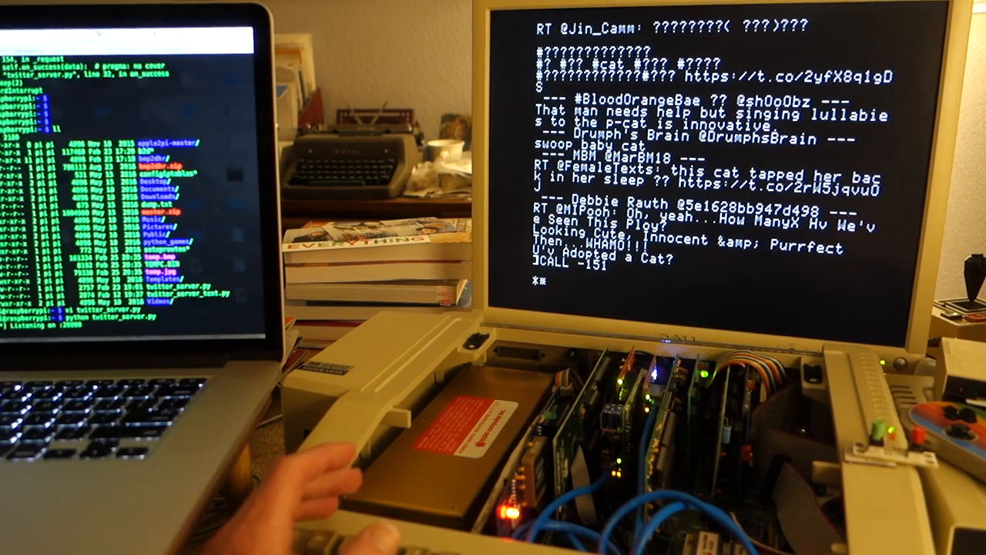
pyautogui.write('8000')
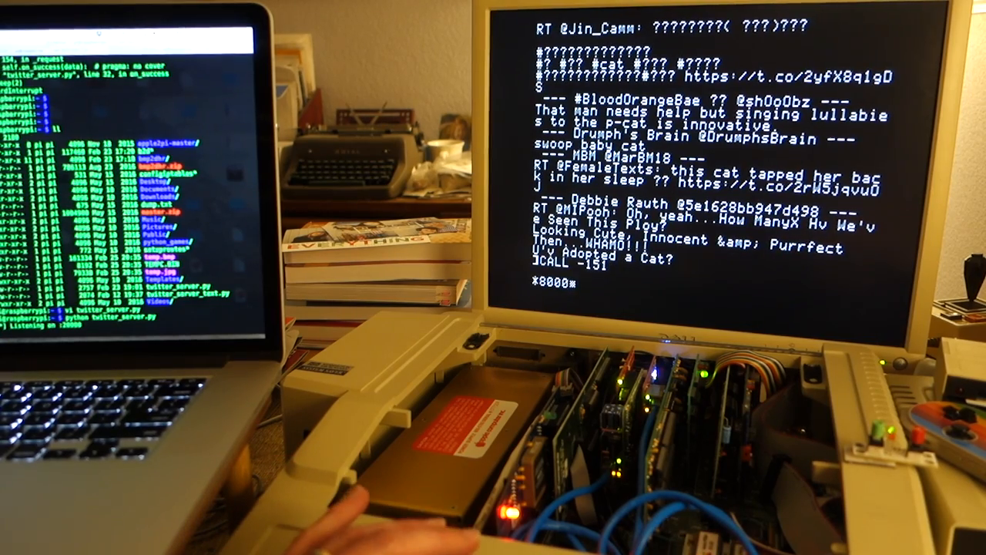